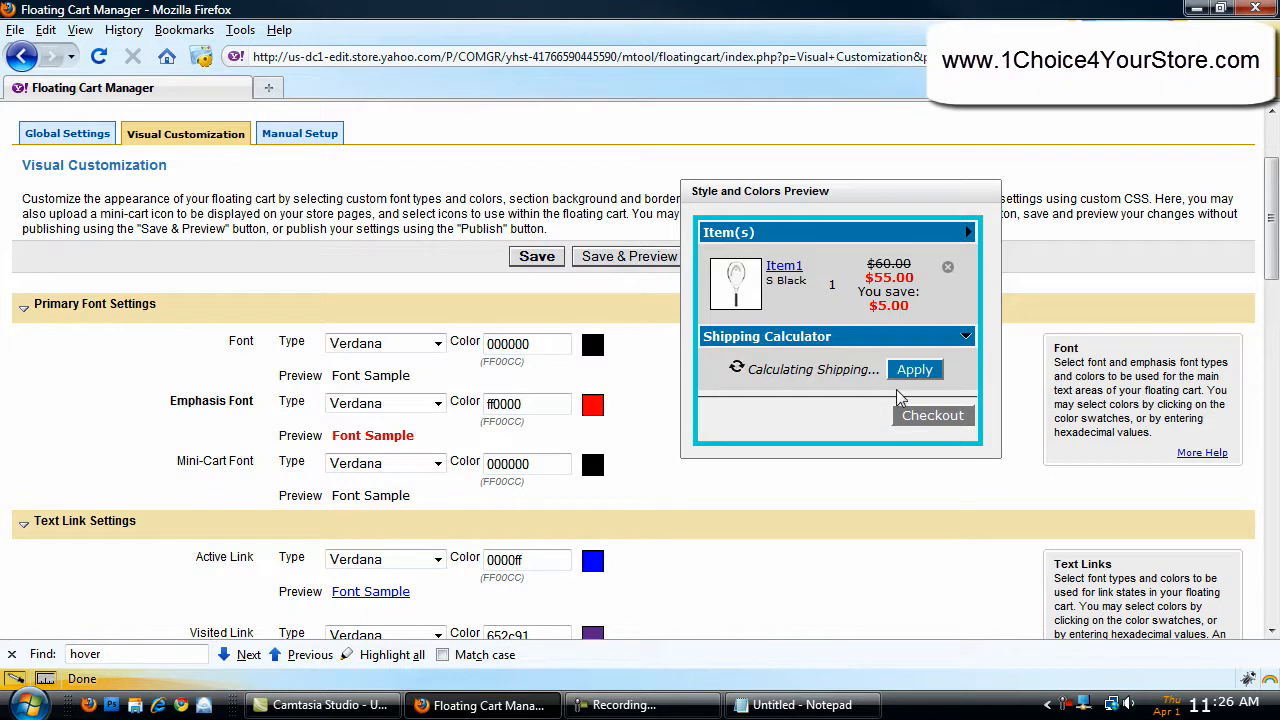
{"action": "mouse_move", "coordinate": [945, 446]}
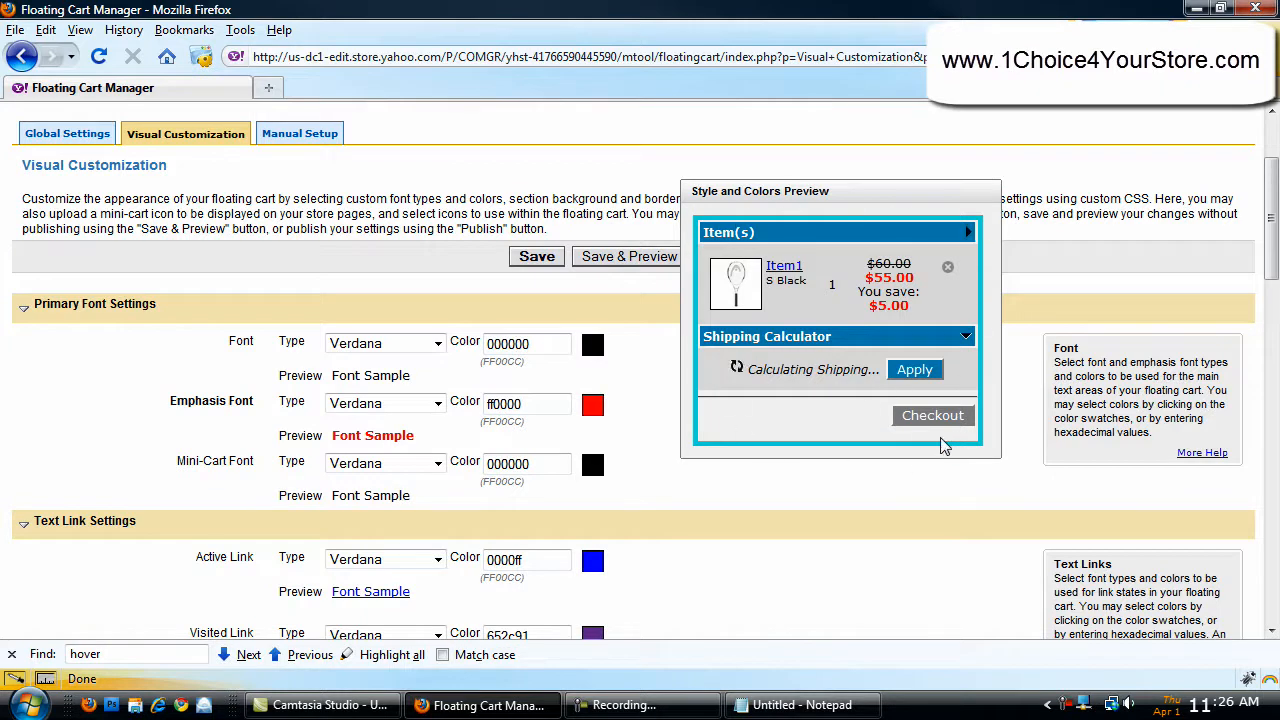
{"action": "mouse_move", "coordinate": [910, 515]}
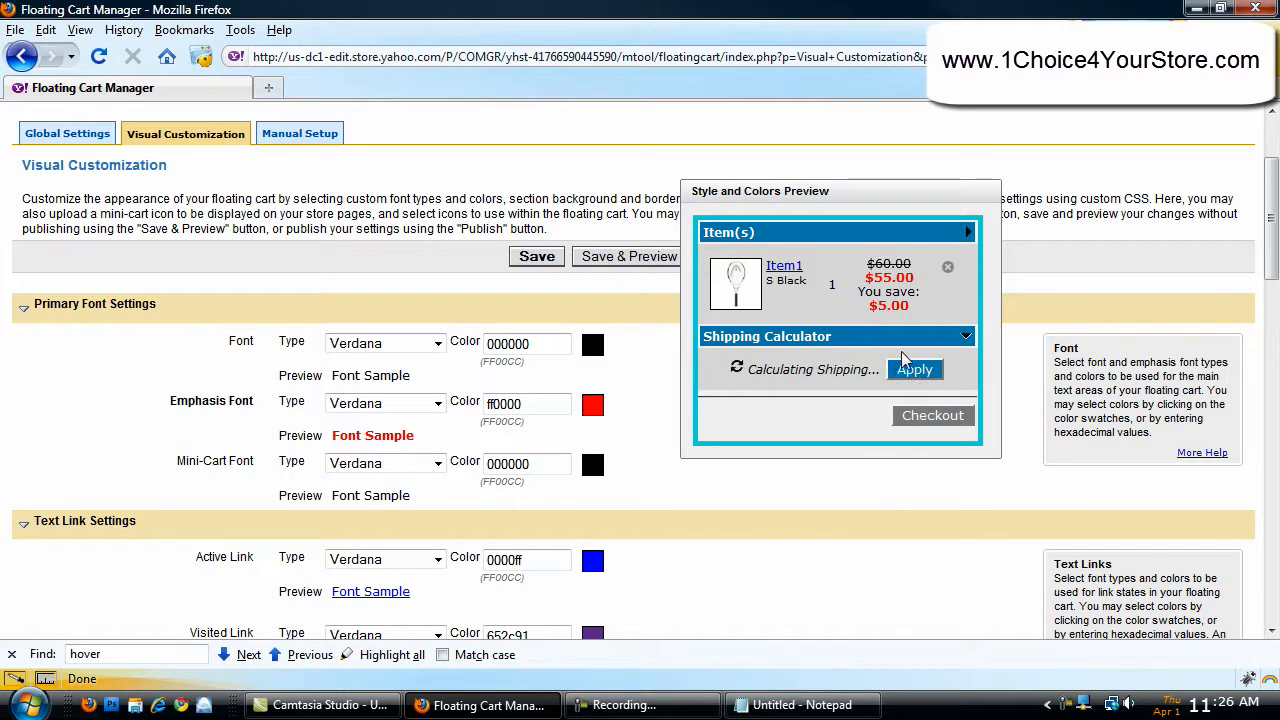
{"action": "mouse_move", "coordinate": [935, 423]}
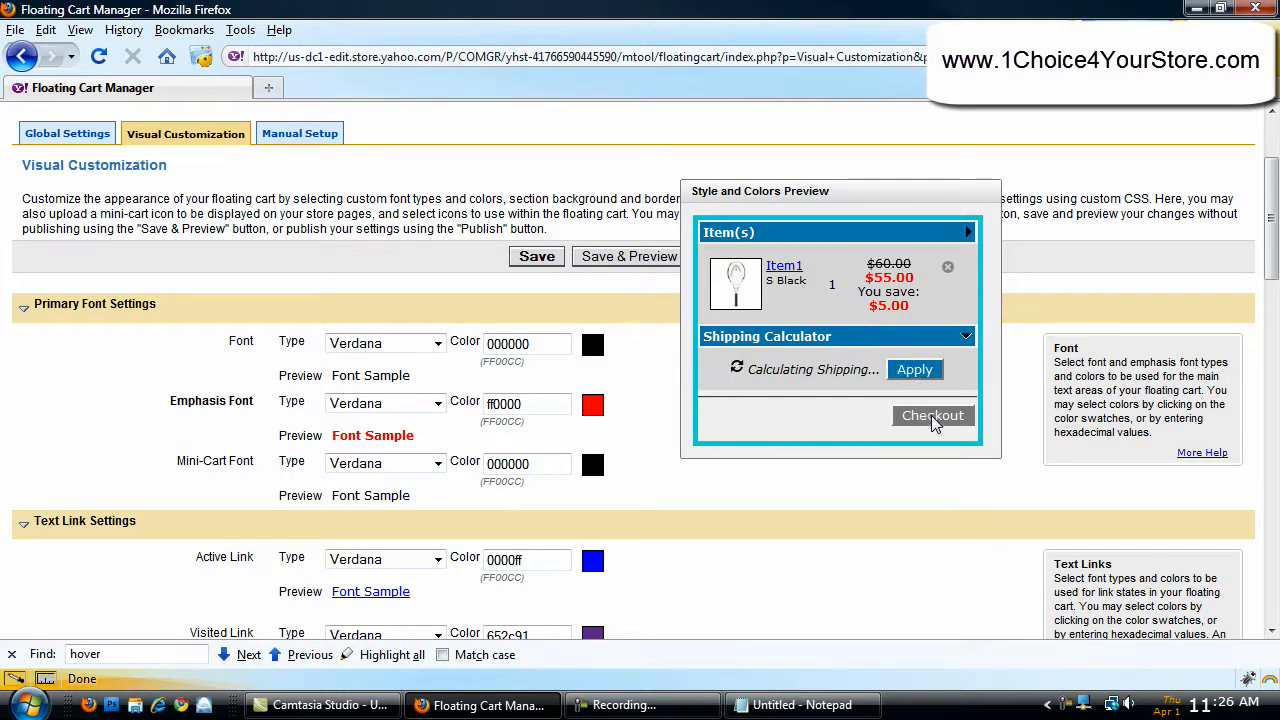
- Publish the Global Settings from Floating Cart Manager, reached via the Store Manager page
{"action": "scroll", "scroll_direction": "down", "scroll_amount": 3}
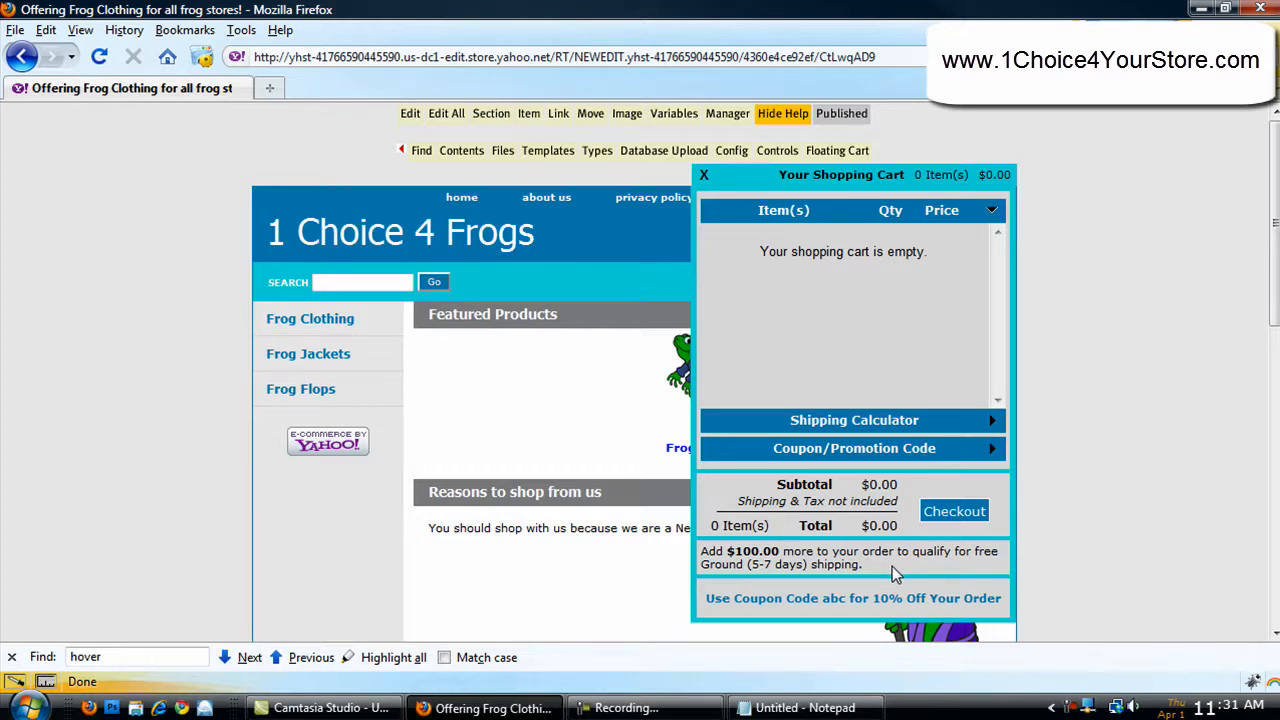
{"action": "left_click", "coordinate": [727, 113]}
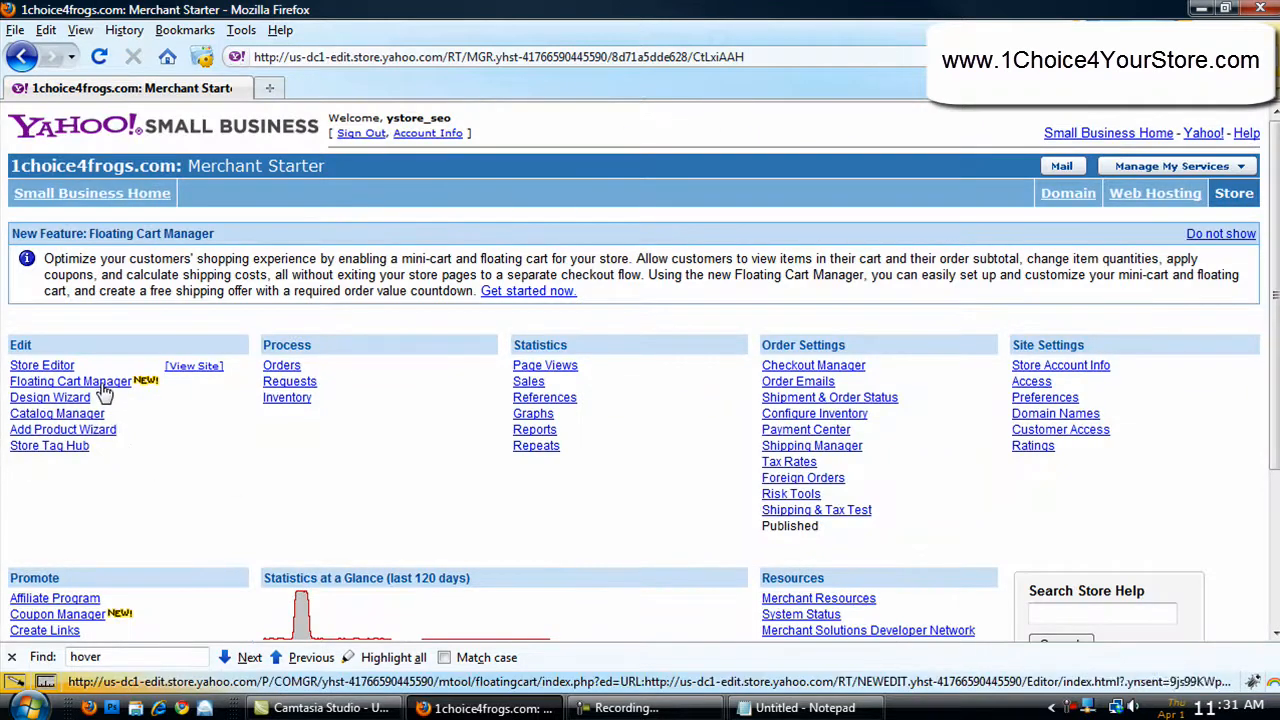
{"action": "left_click", "coordinate": [70, 381]}
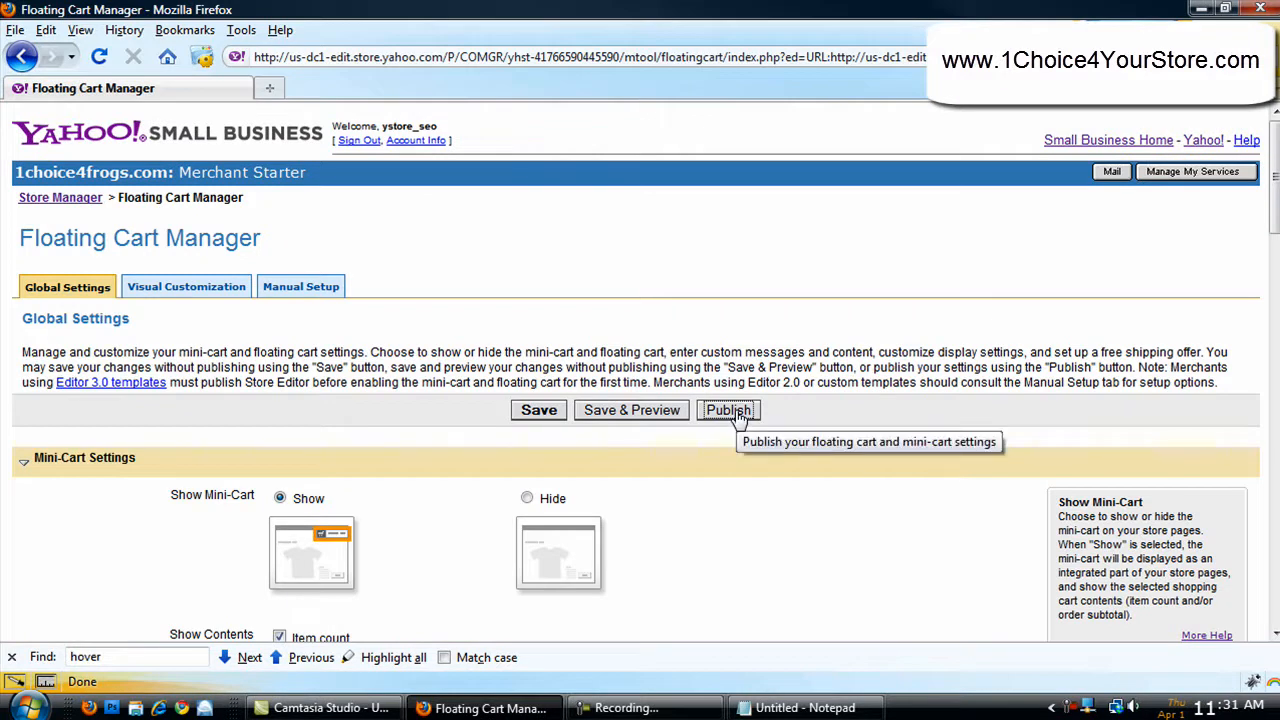
{"action": "left_click", "coordinate": [728, 410]}
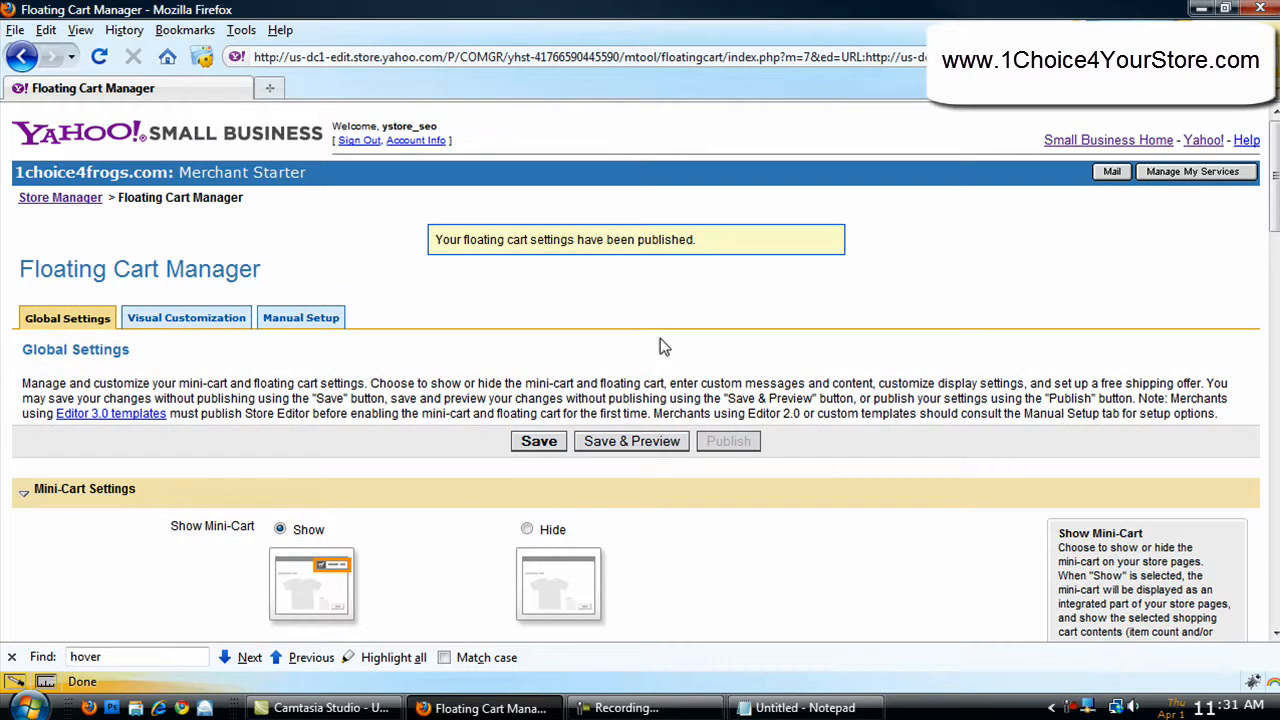
{"action": "mouse_move", "coordinate": [505, 327]}
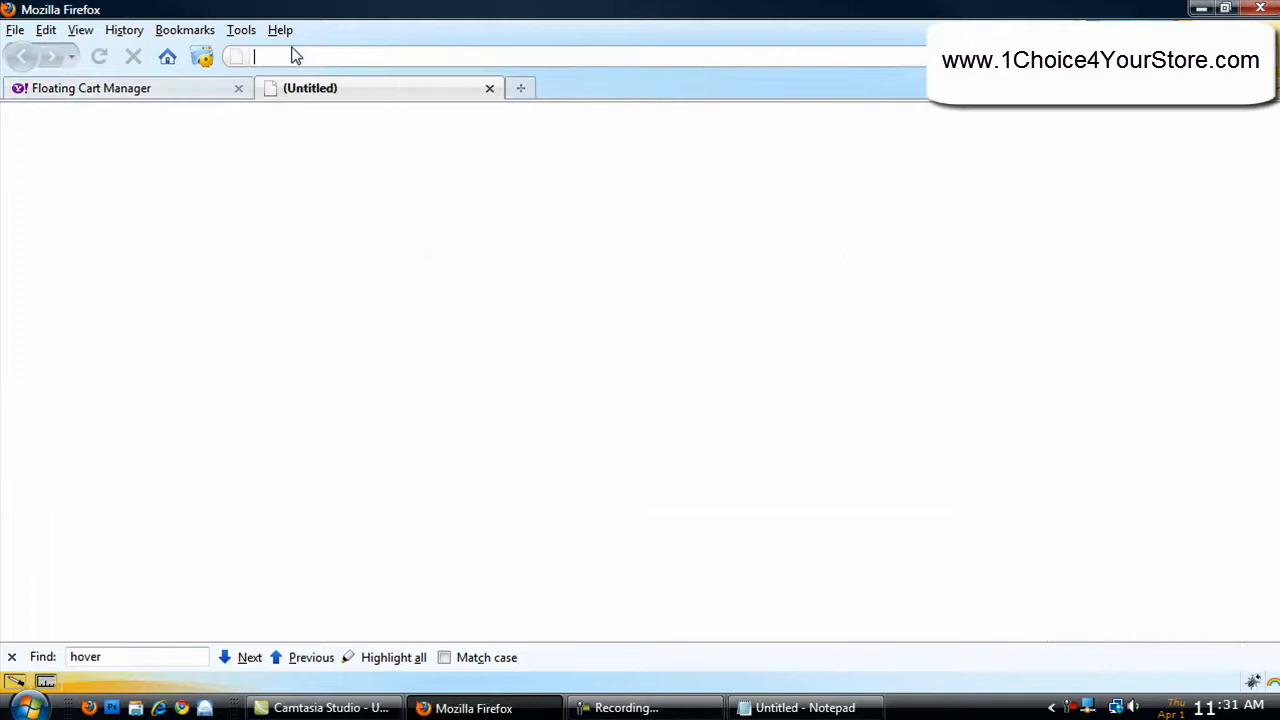
- Load the 1choice storefront in a new tab and open the Frog Jacket product
{"action": "type", "text": "1choice4frogs.com/frogclothing.html"}
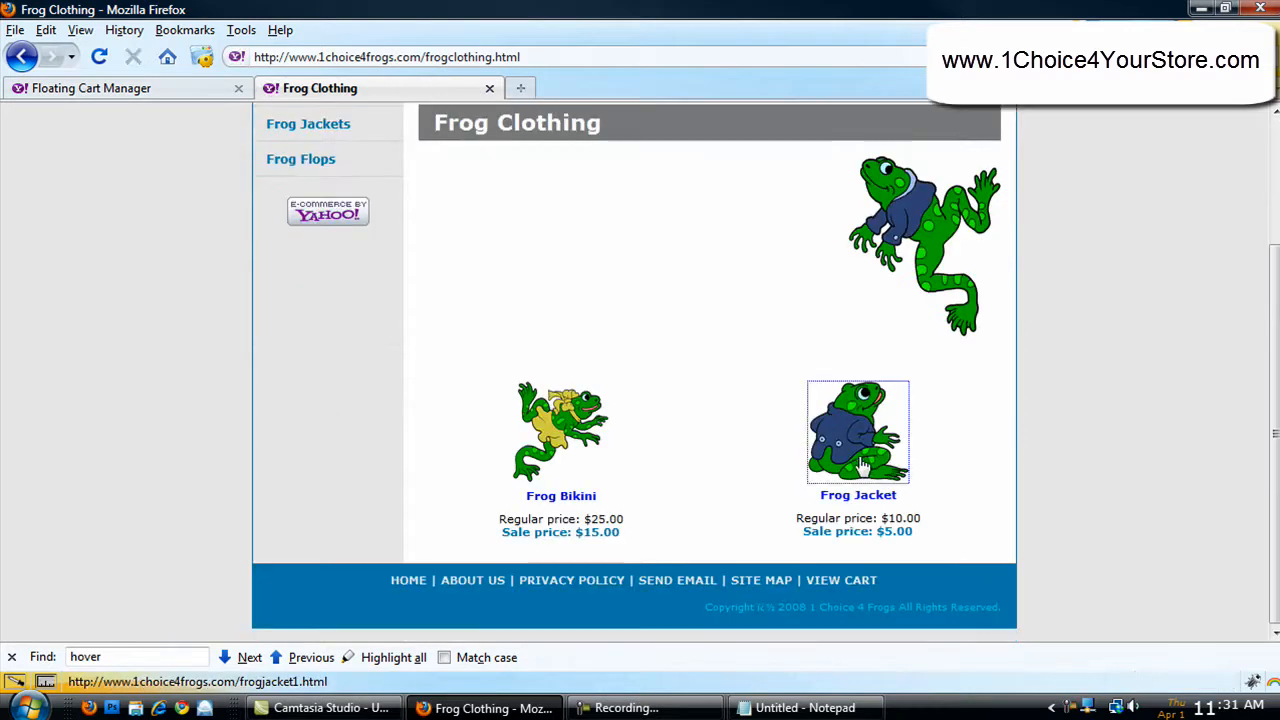
{"action": "left_click", "coordinate": [858, 432]}
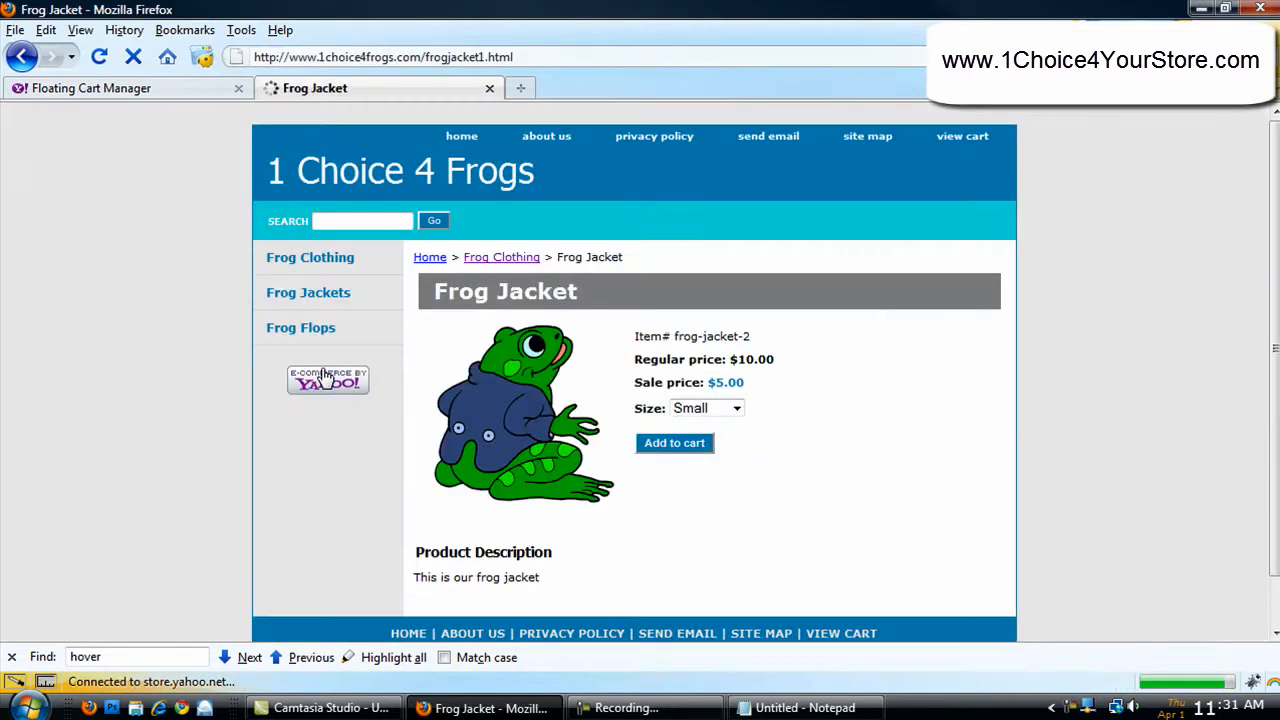
- Add a small Frog Jacket ($5.00) to the cart and view the floating cart
{"action": "left_click", "coordinate": [674, 443]}
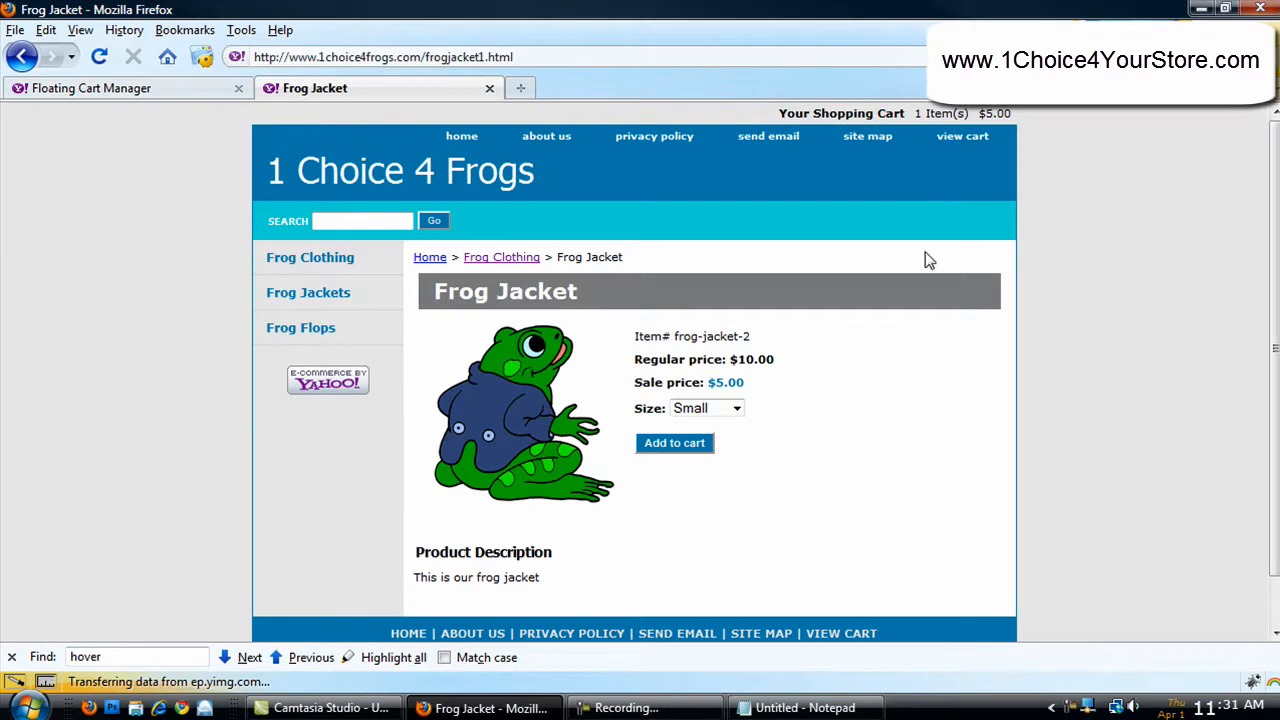
{"action": "mouse_move", "coordinate": [945, 120]}
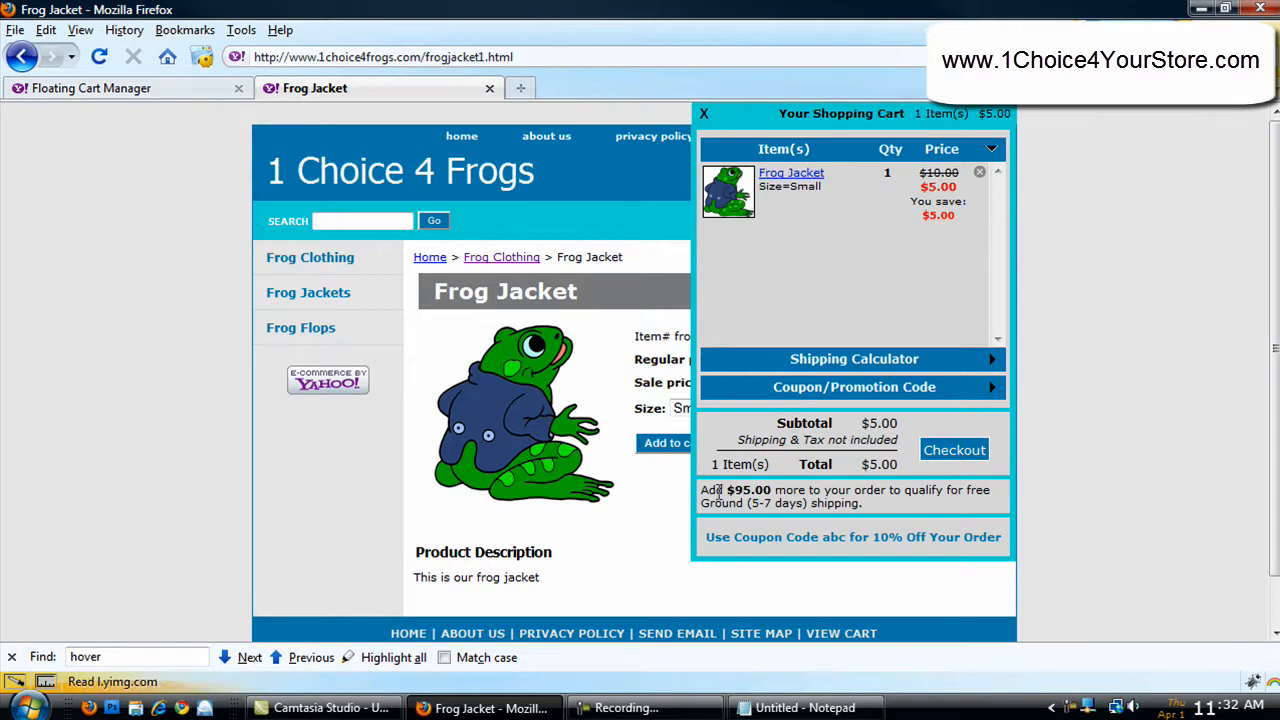
{"action": "mouse_move", "coordinate": [1024, 485]}
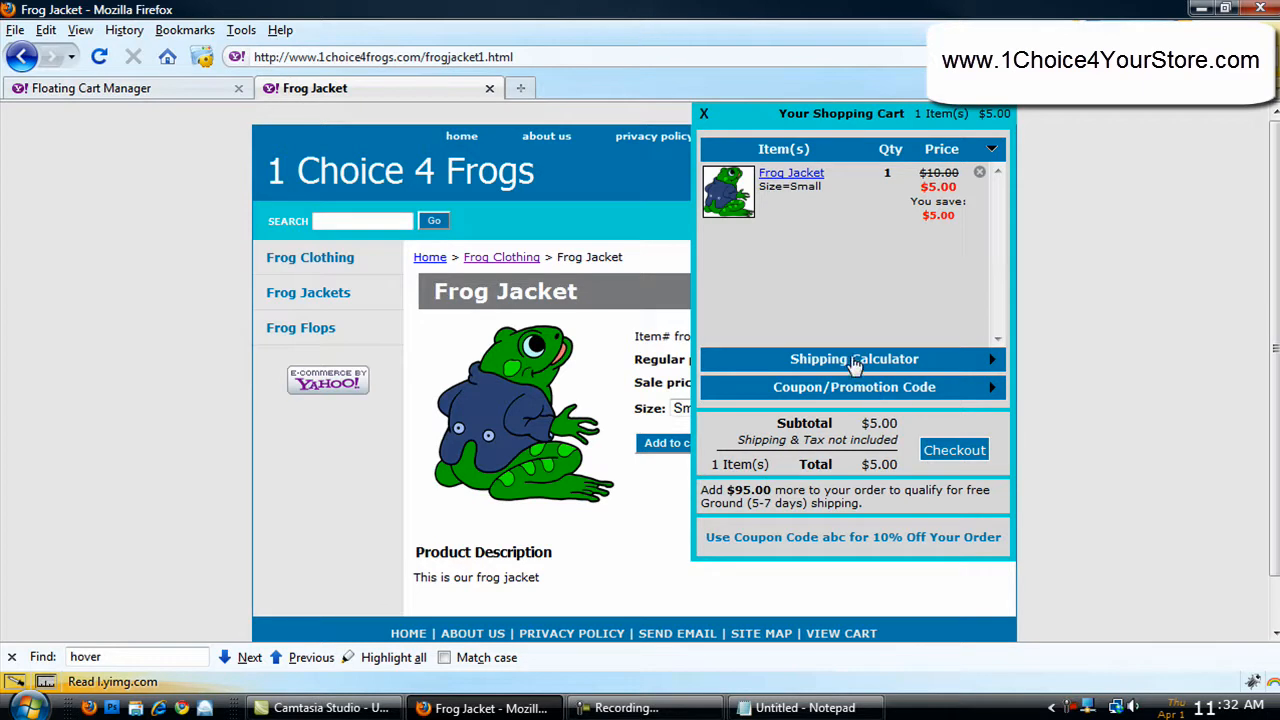
- Use the Shipping Calculator with state Indiana and ZIP 46530, then apply
{"action": "left_click", "coordinate": [853, 359]}
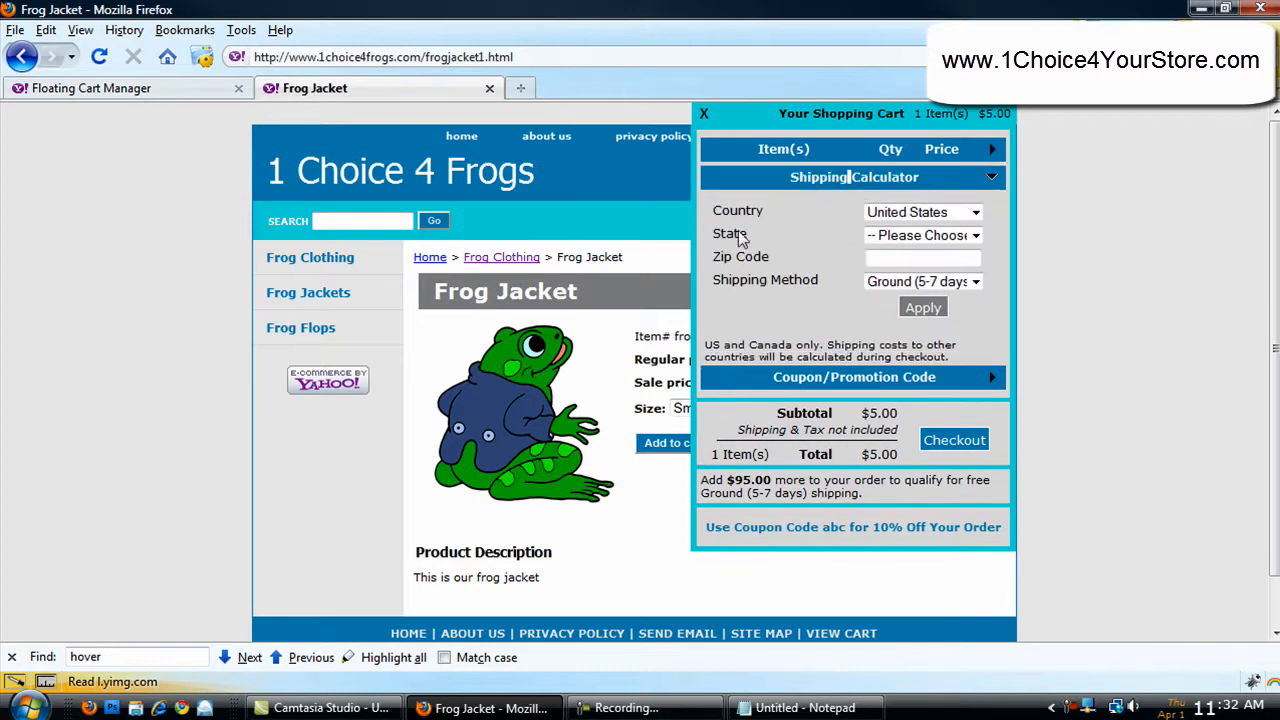
{"action": "left_click", "coordinate": [921, 235]}
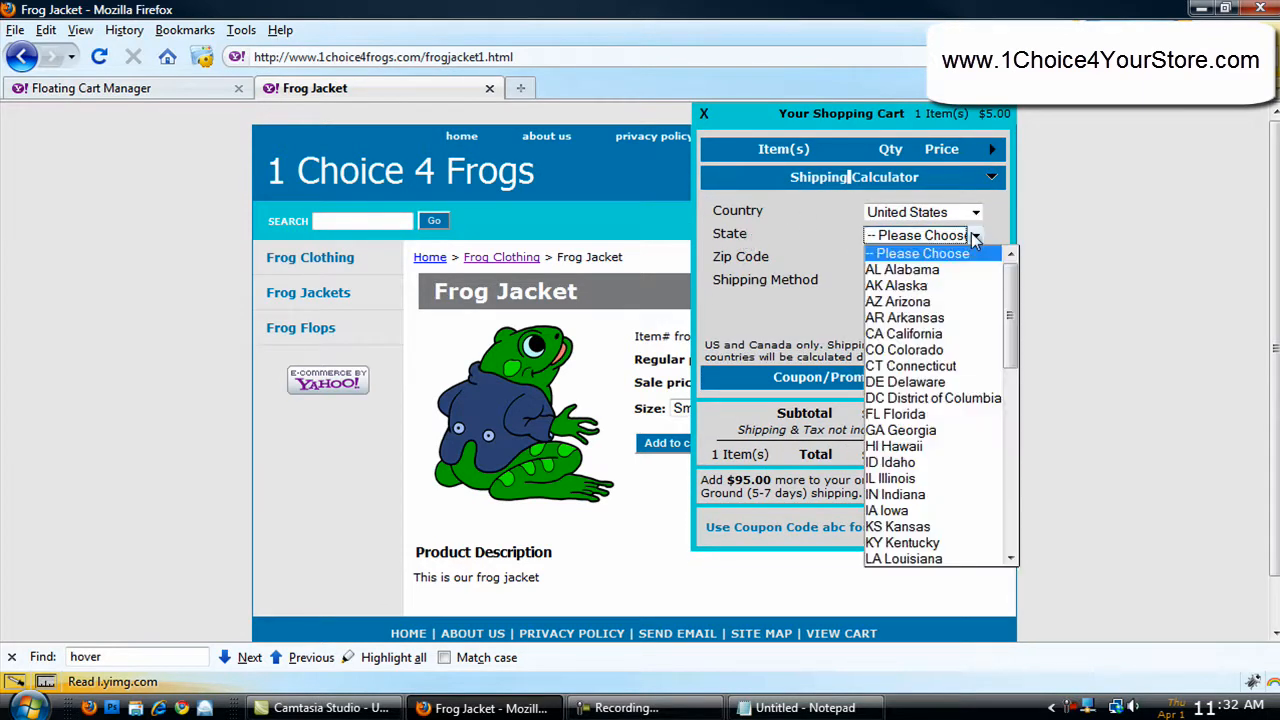
{"action": "left_click", "coordinate": [895, 494]}
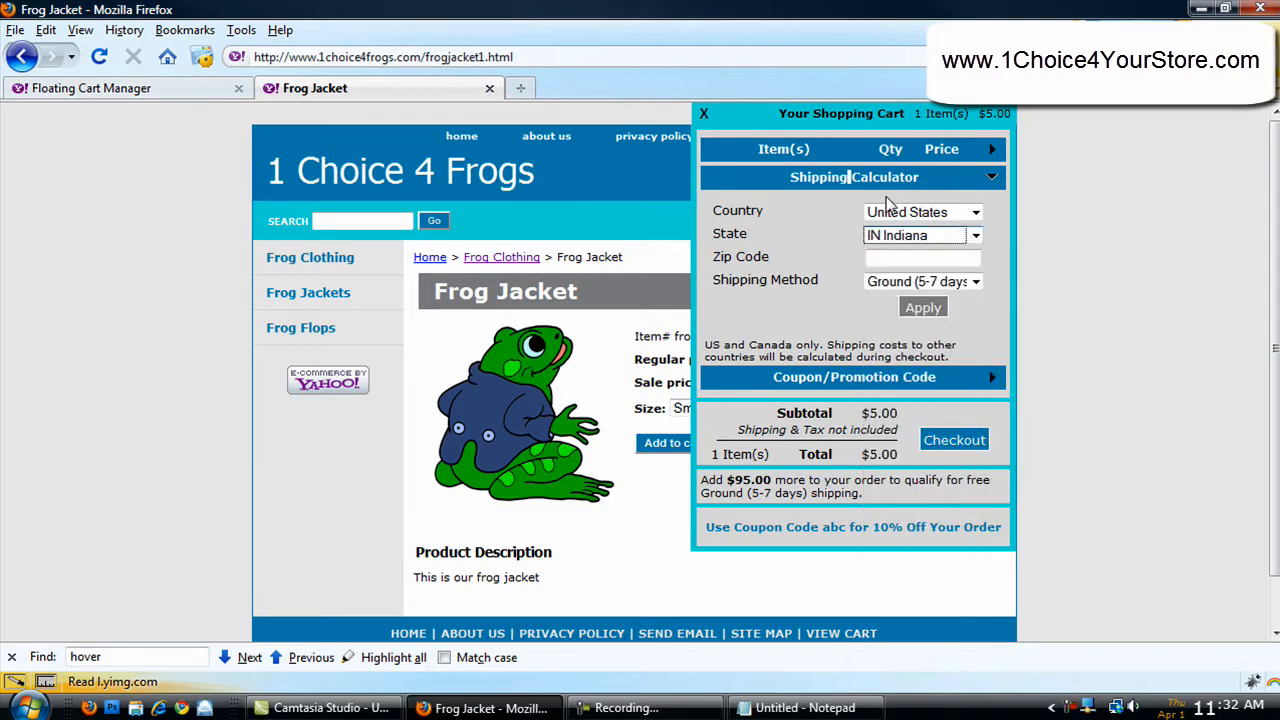
{"action": "type", "text": "4663"}
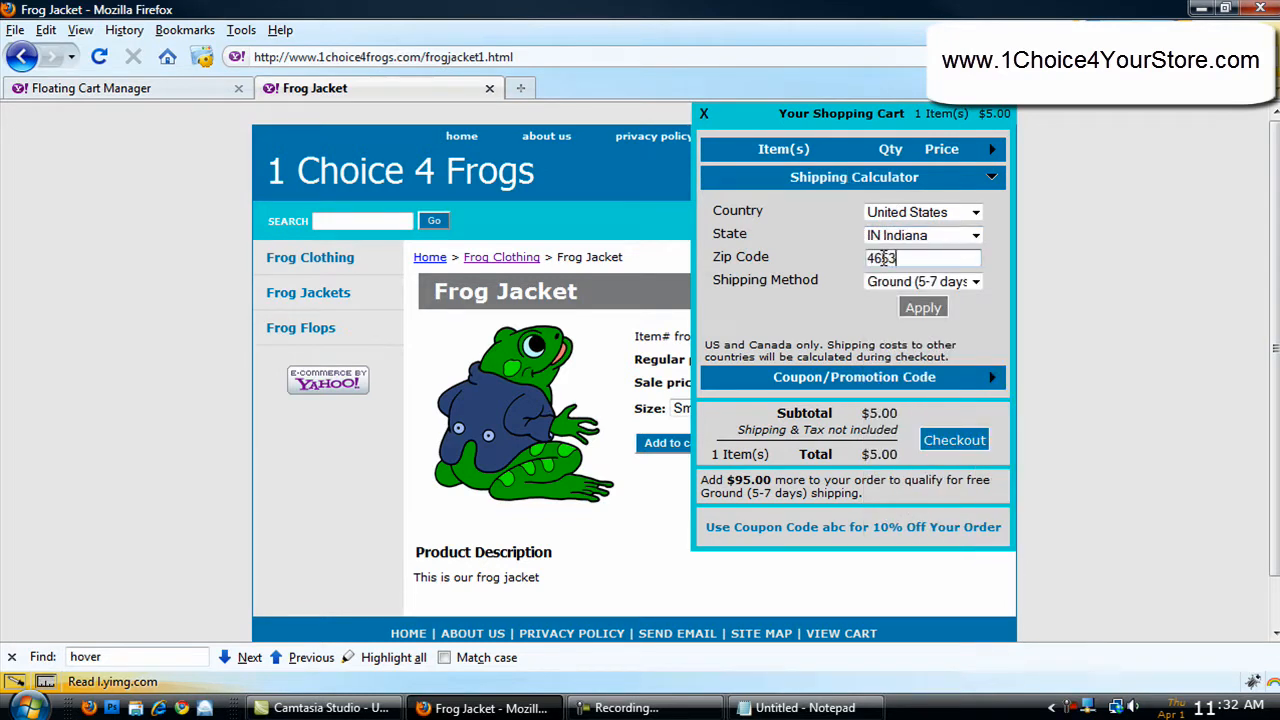
{"action": "left_click", "coordinate": [922, 307]}
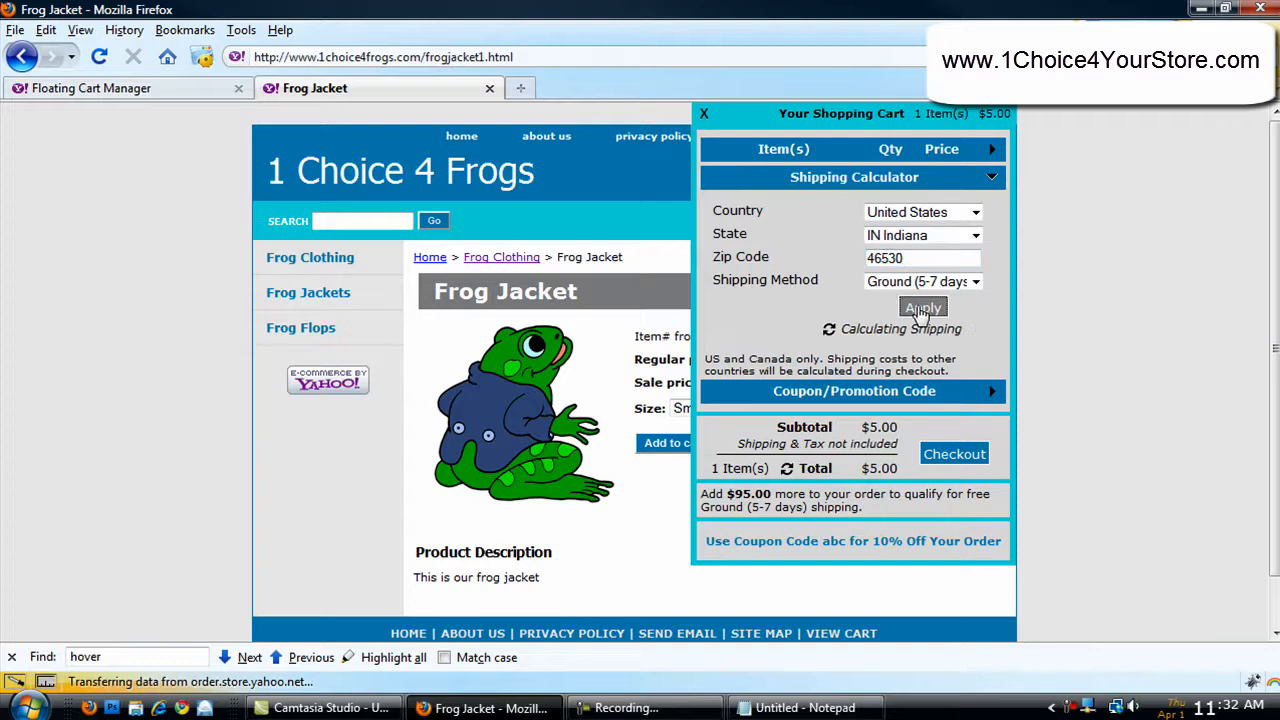
{"action": "left_click", "coordinate": [922, 307]}
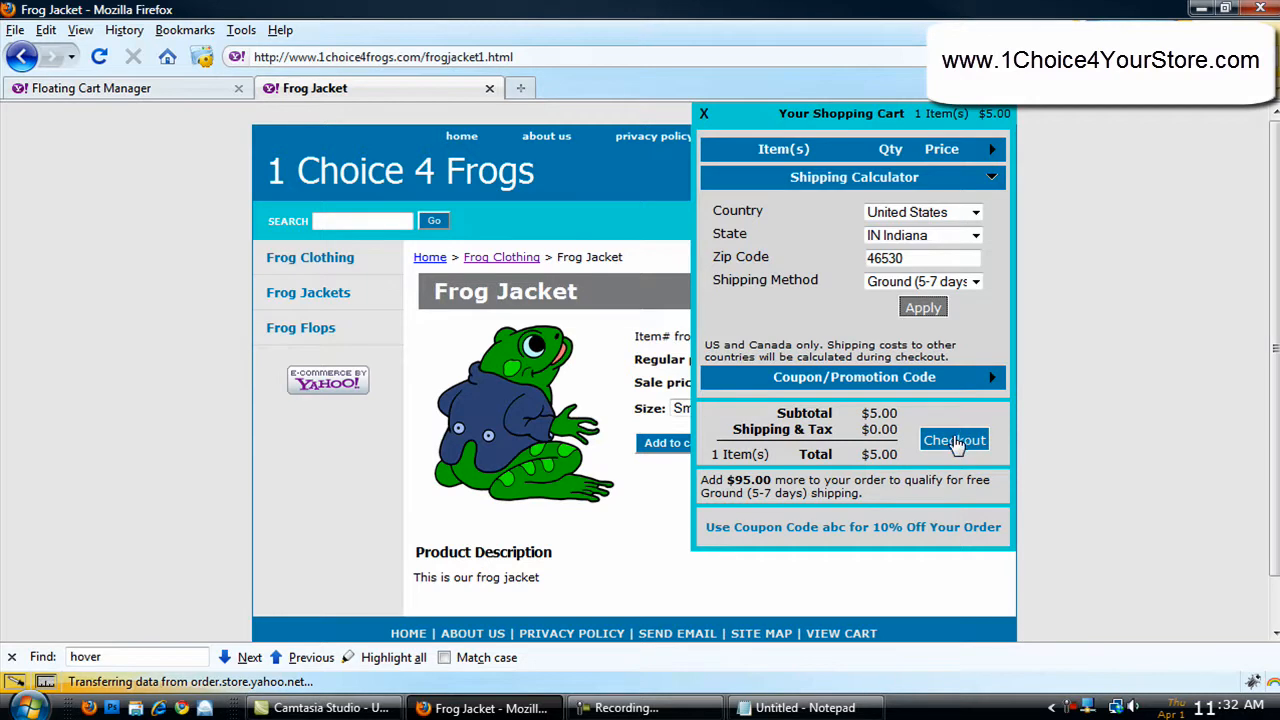
- Check out from the floating cart to reach Single-Page Checkout with the $5.00 order
{"action": "left_click", "coordinate": [954, 440]}
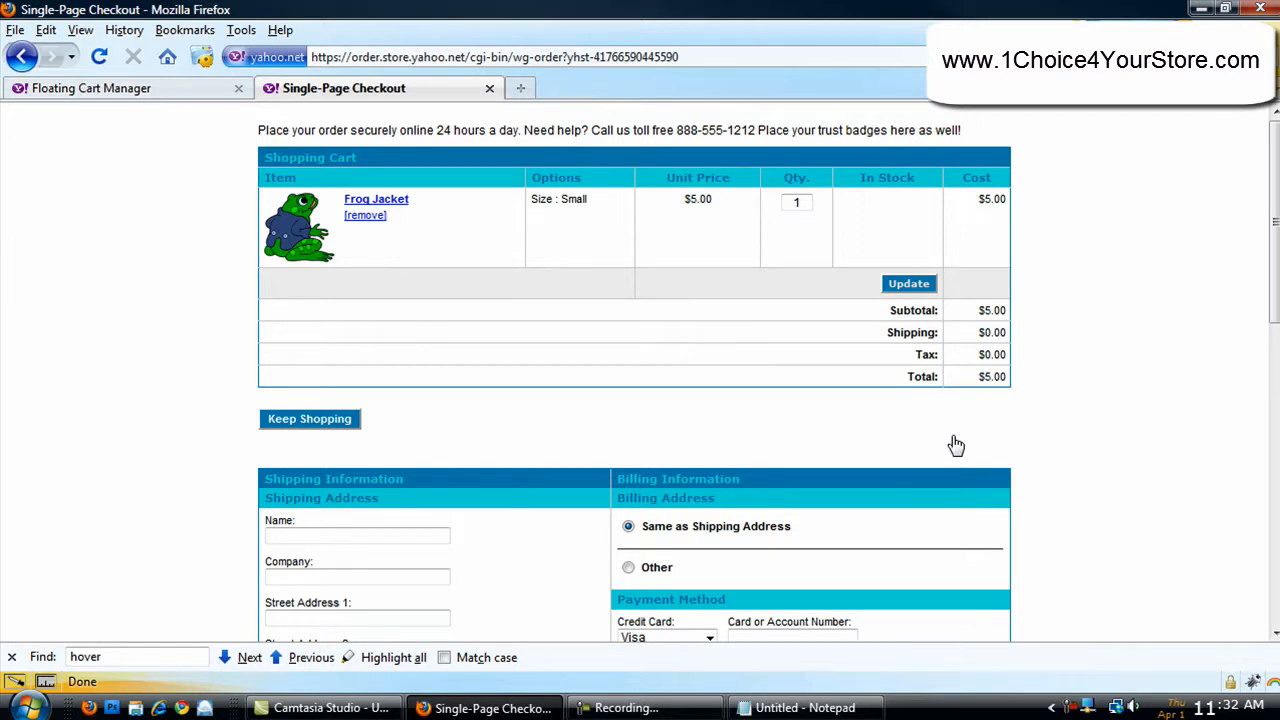
{"action": "mouse_move", "coordinate": [1048, 422]}
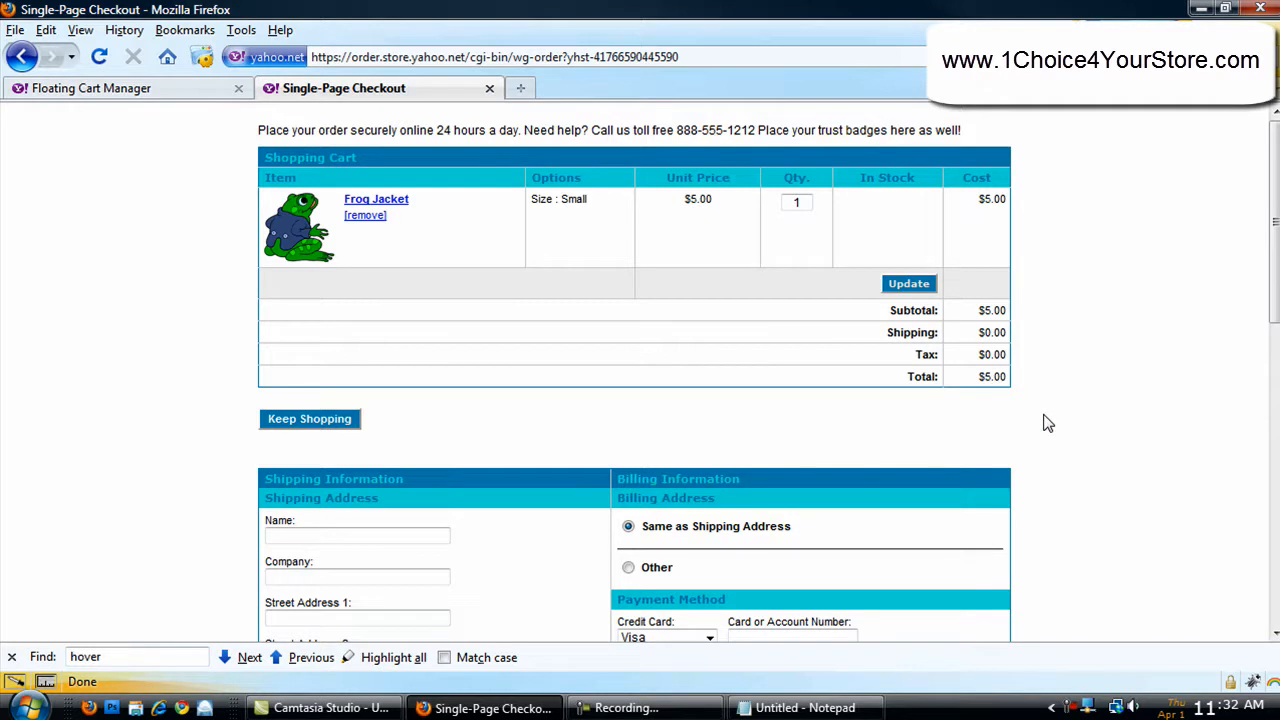